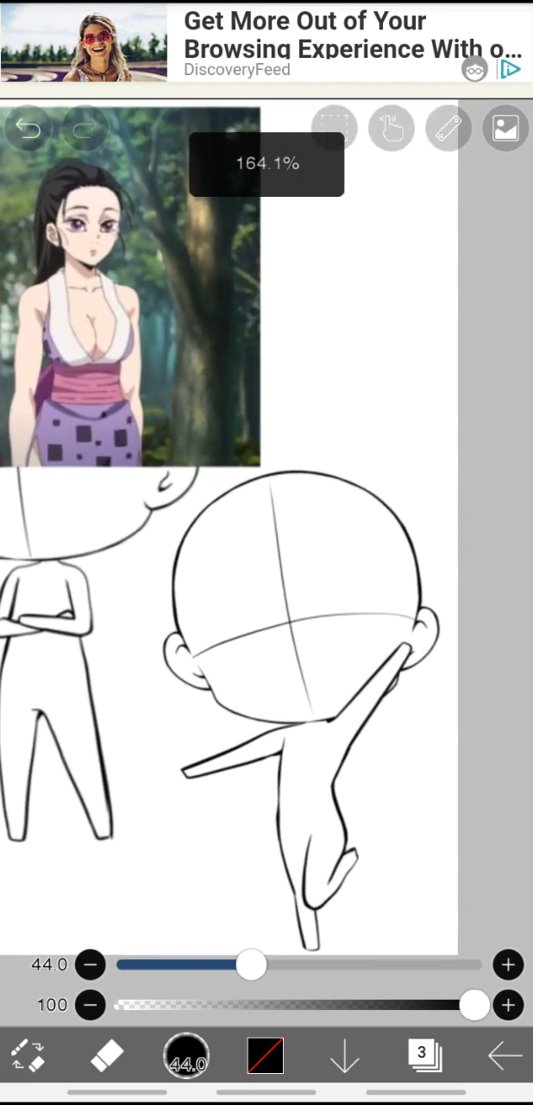
Pick a light purple, add a new outfit layer, and settle on lavender #D8B7E2.
left_click(266, 1057)
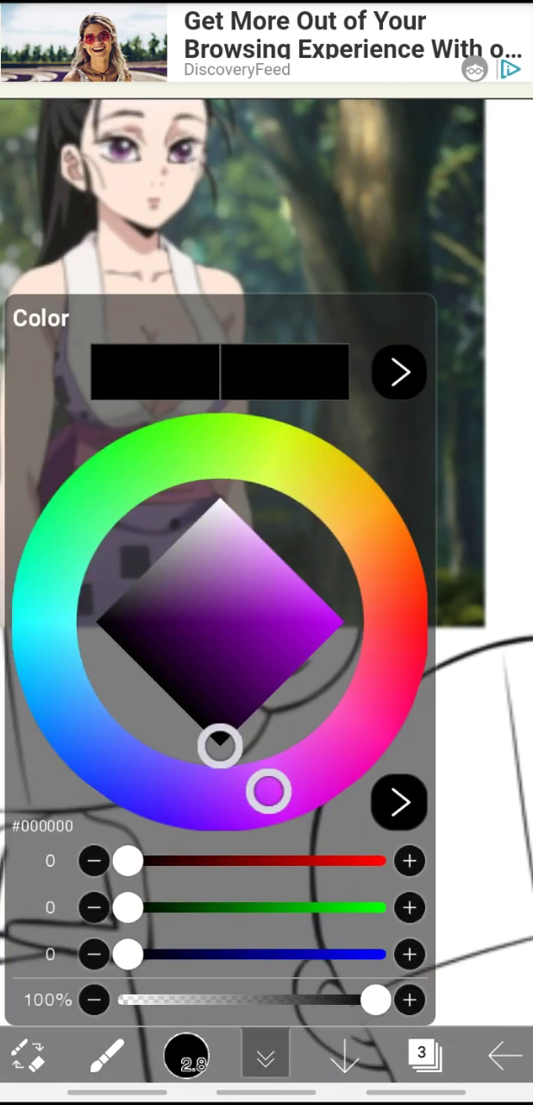
left_click_drag(221, 746, 257, 556)
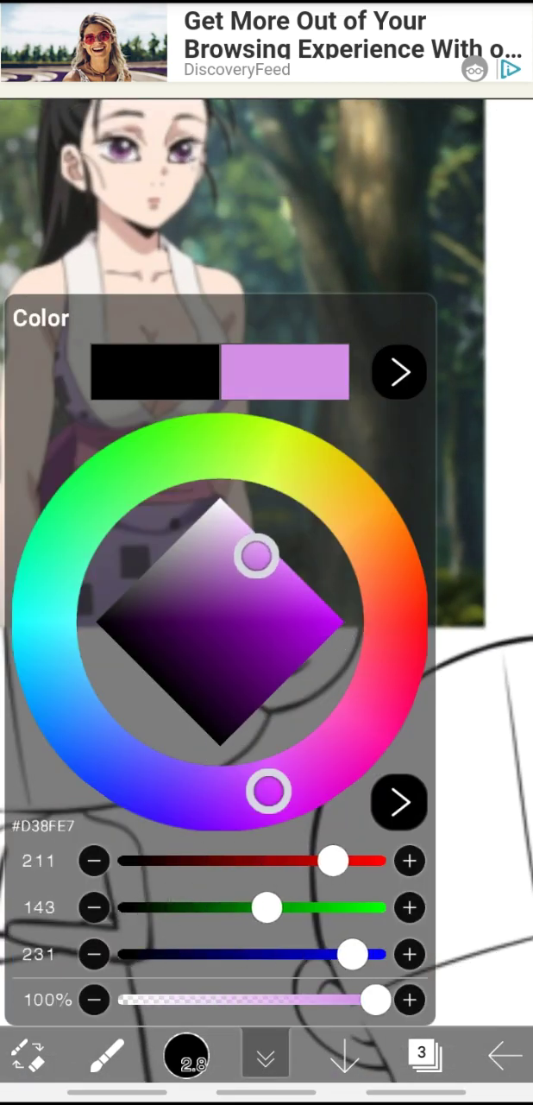
left_click(422, 1053)
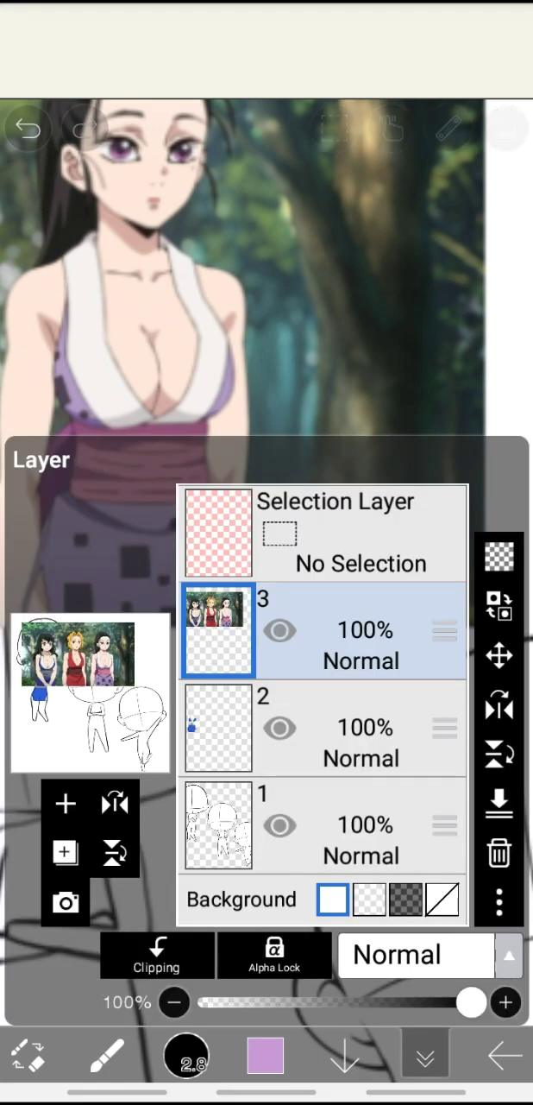
left_click(266, 1055)
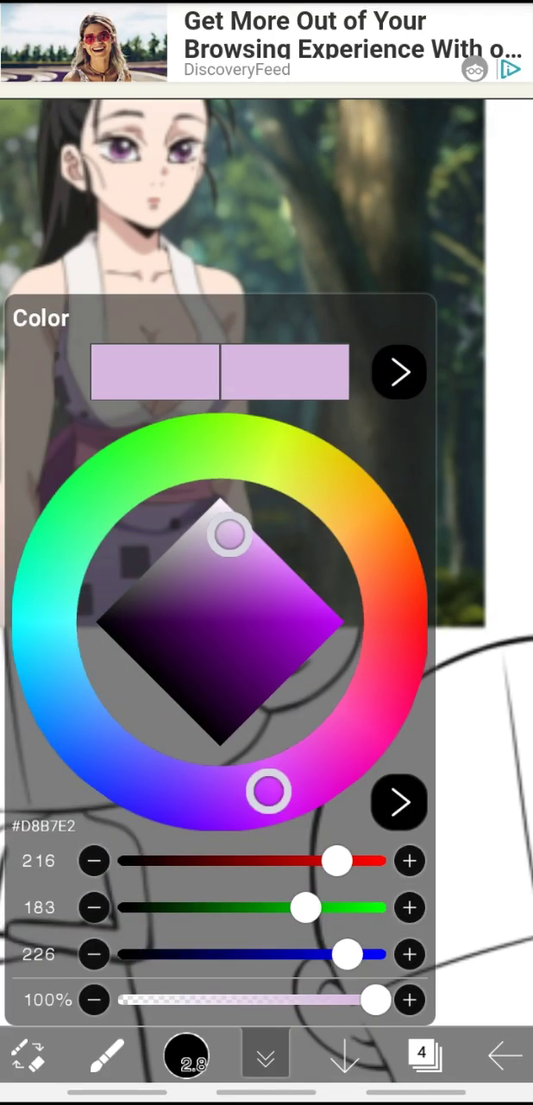
left_click_drag(232, 532, 221, 546)
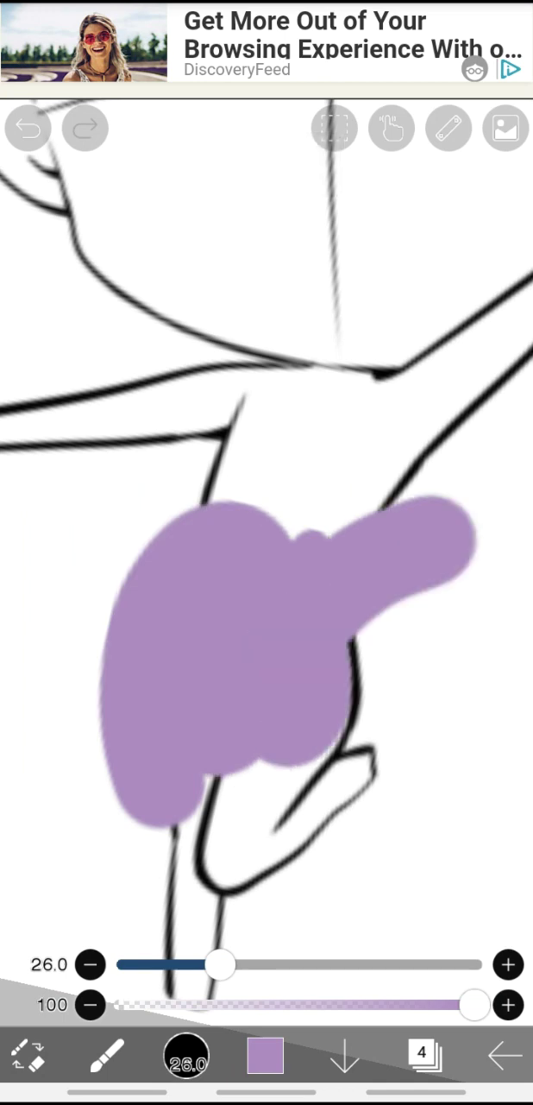
Darken the purple to muted #9775AC and paint a test dab near the canvas edge.
left_click(266, 1056)
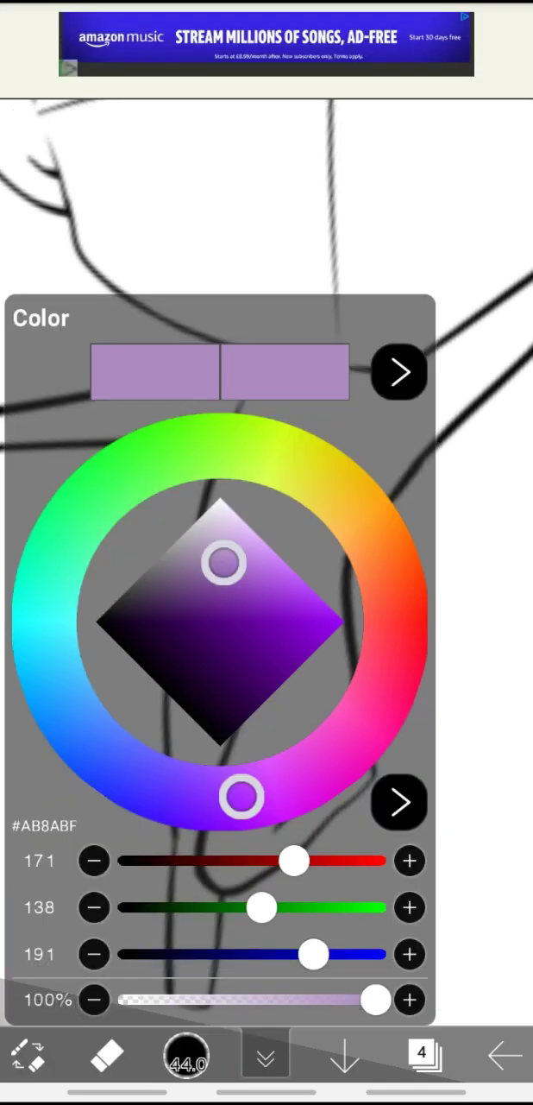
left_click_drag(223, 563, 218, 577)
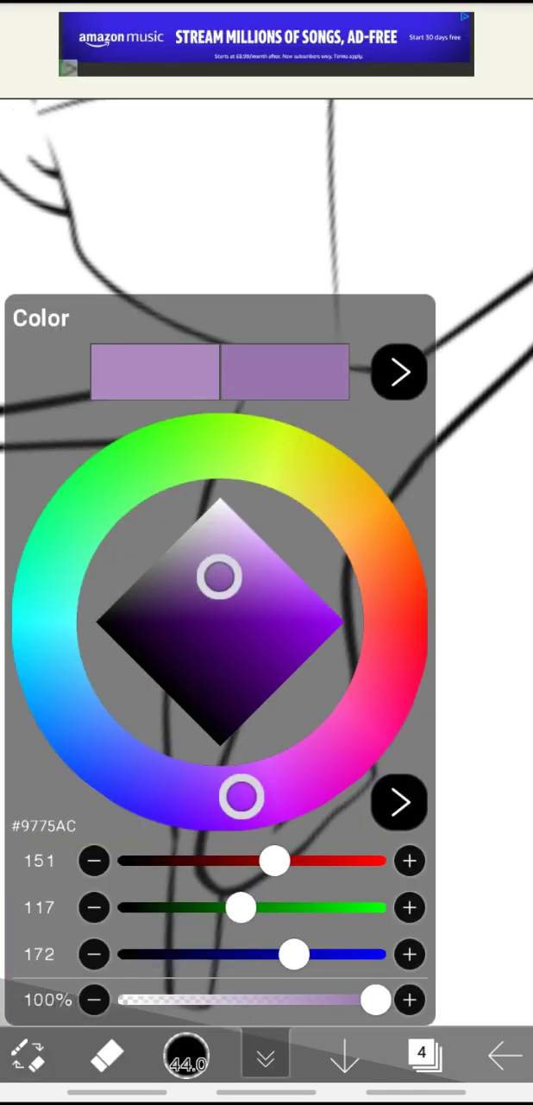
left_click_drag(221, 578, 233, 578)
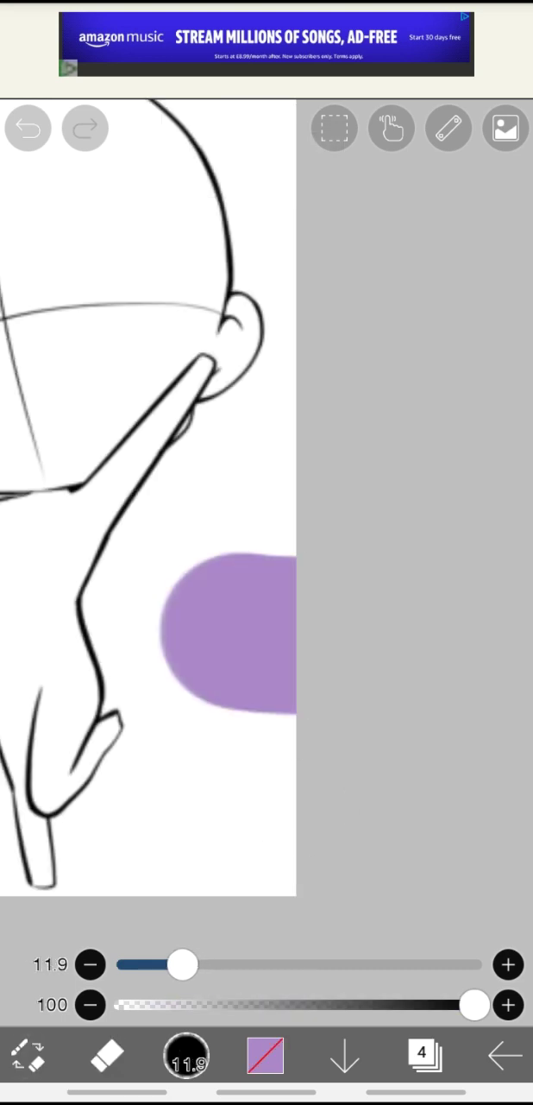
left_click_drag(181, 963, 288, 963)
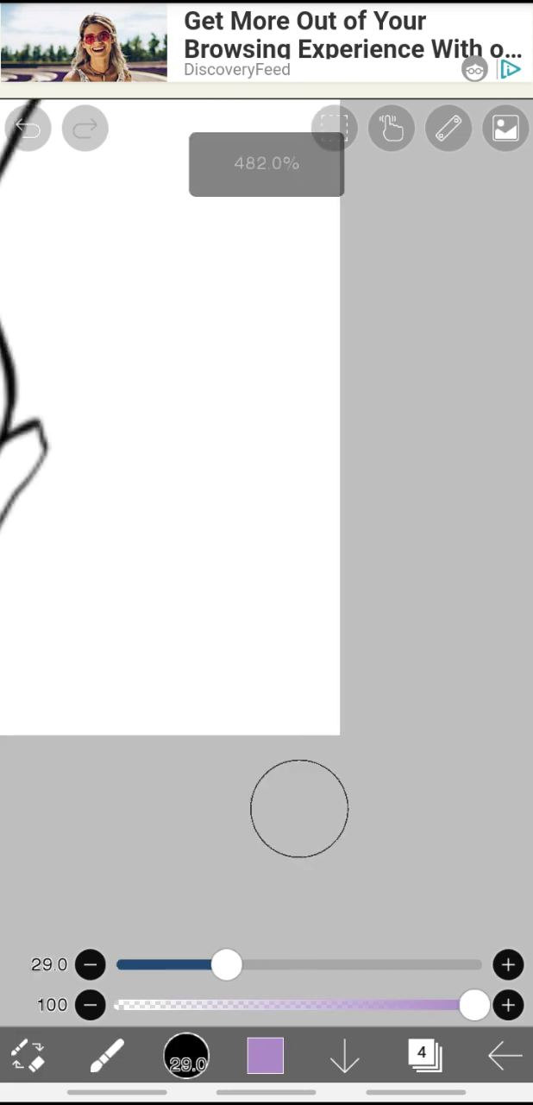
Dab a light purple swatch and a darker purple swatch side by side in the corner.
left_click(266, 1055)
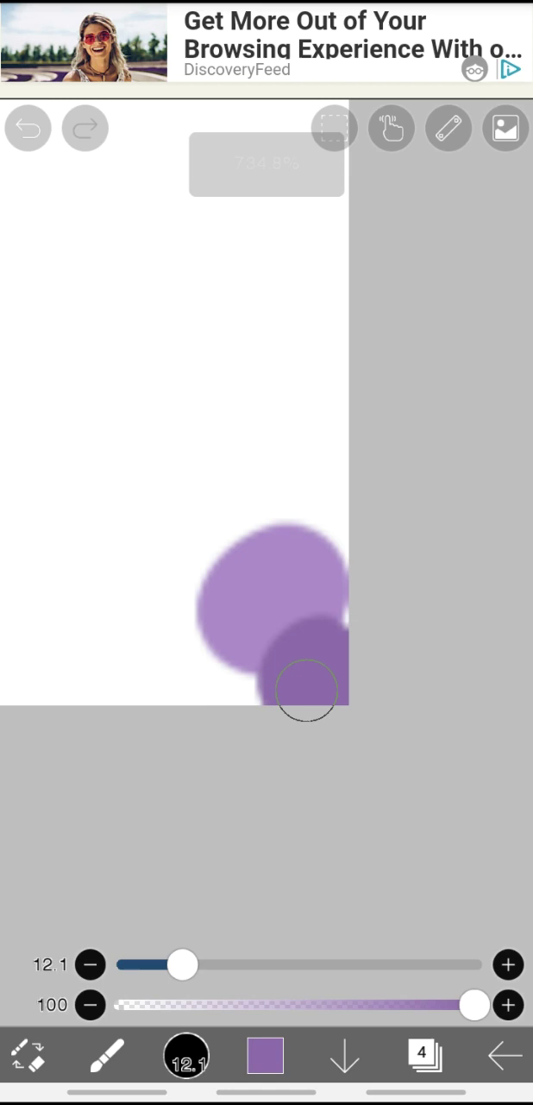
left_click(266, 1055)
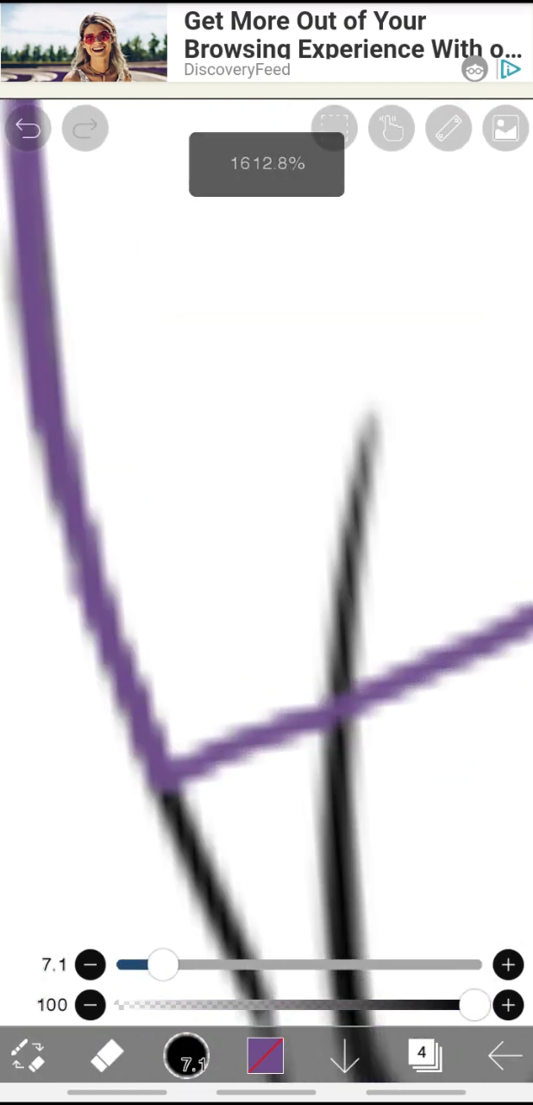
Undo the misplaced stroke and redraw the thin purple outline along the body and leg edge.
left_click(27, 128)
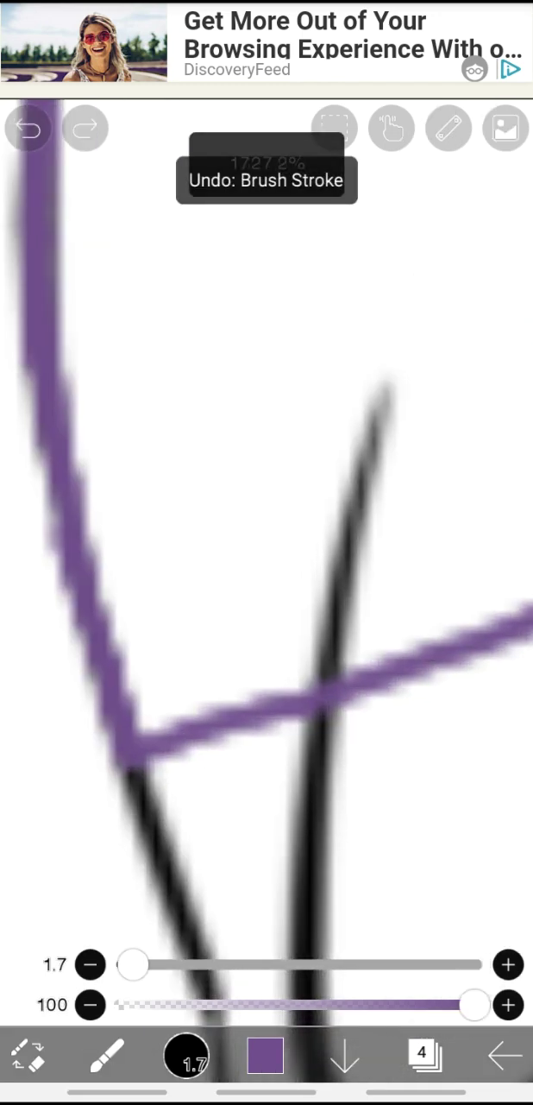
left_click(27, 127)
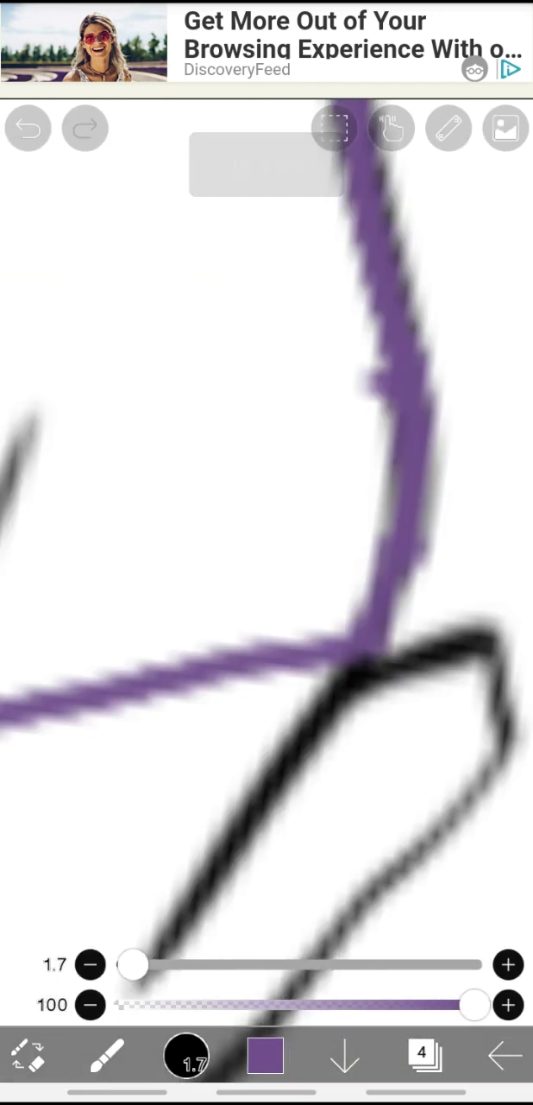
left_click(28, 127)
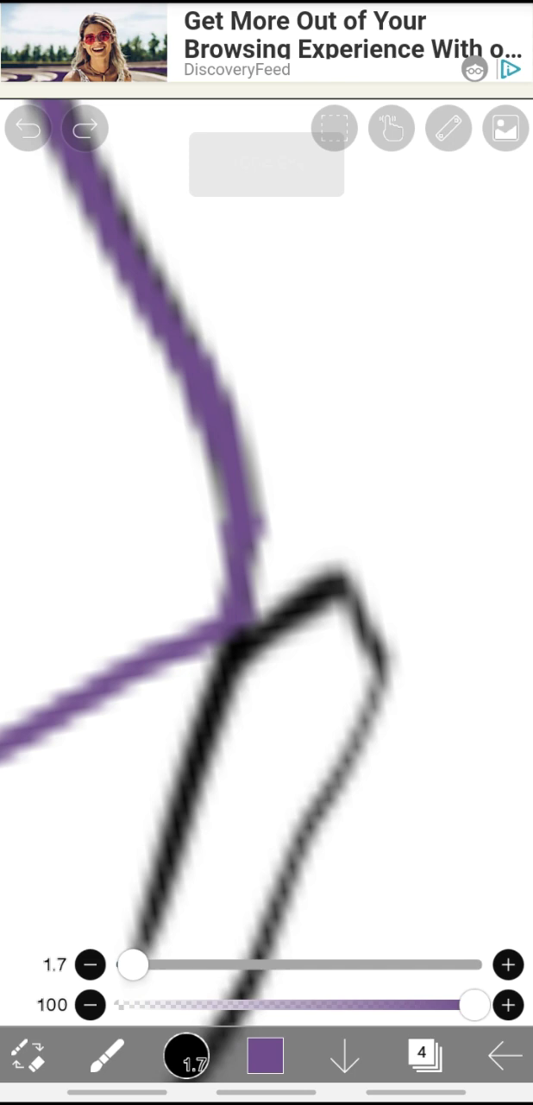
left_click_drag(134, 963, 159, 964)
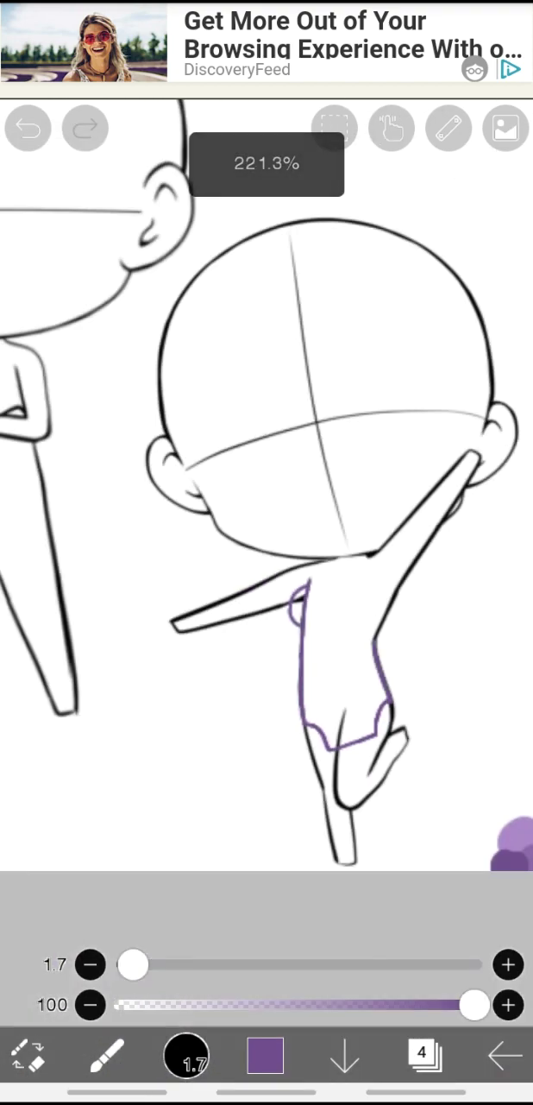
Complete the purple outfit outline around torso and legs, then move to choosing the next colour.
left_click(422, 1053)
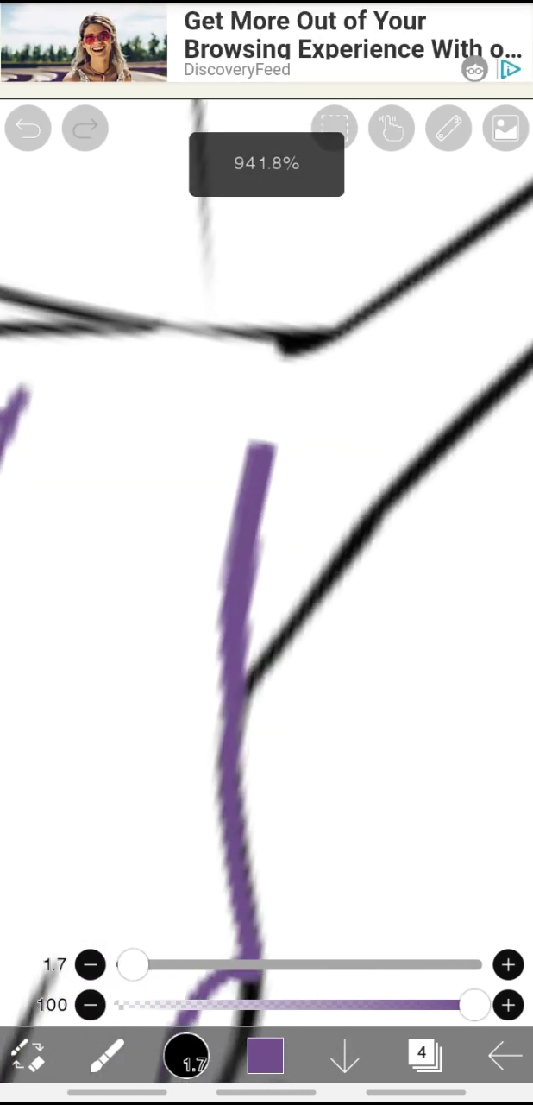
left_click(28, 128)
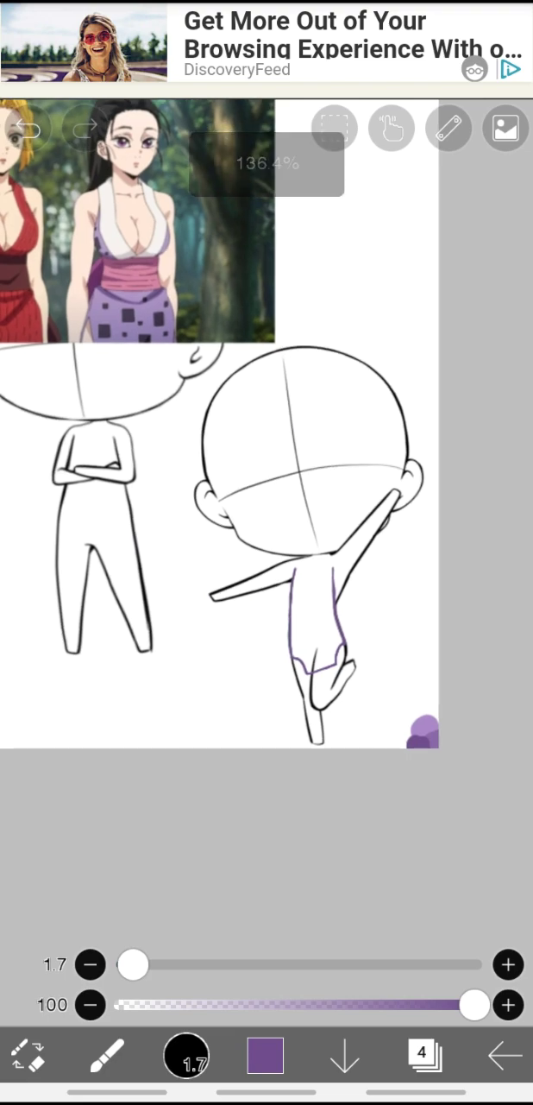
left_click(266, 1054)
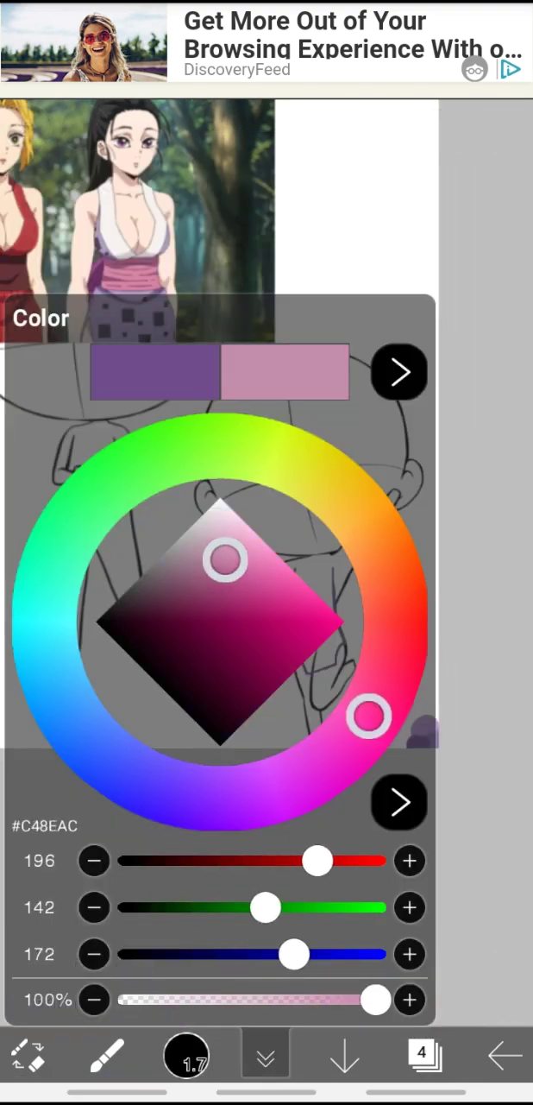
Choose a pink for the waistband, deepen it to mauve, and bring up the layer list.
left_click_drag(224, 561, 250, 574)
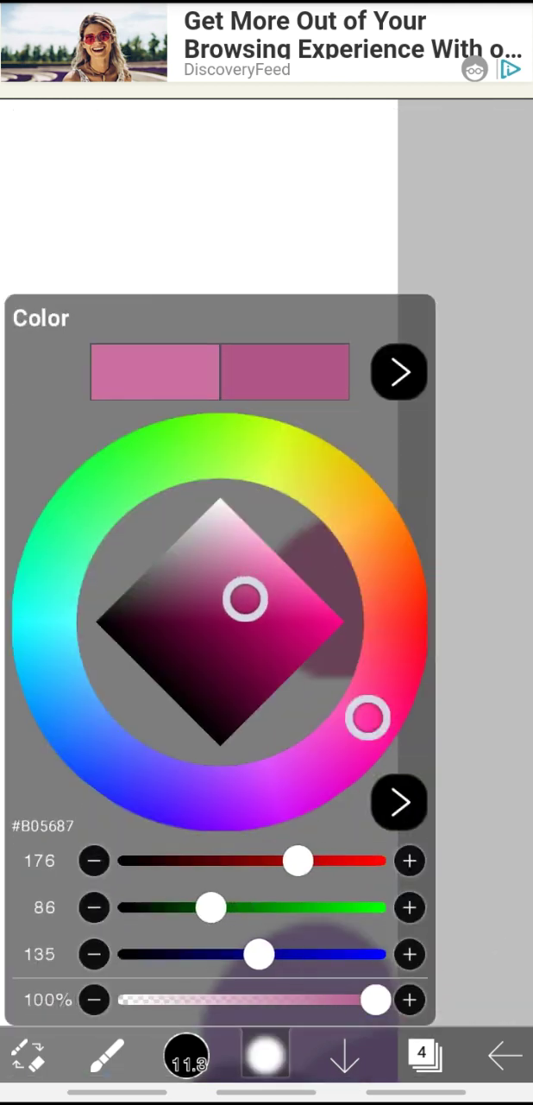
left_click_drag(245, 601, 238, 615)
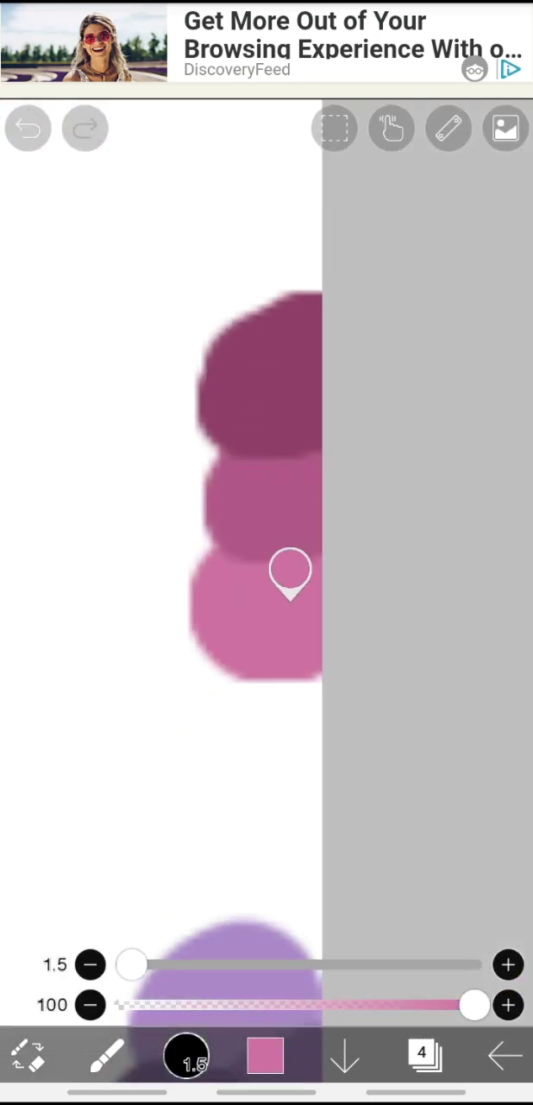
left_click(422, 1055)
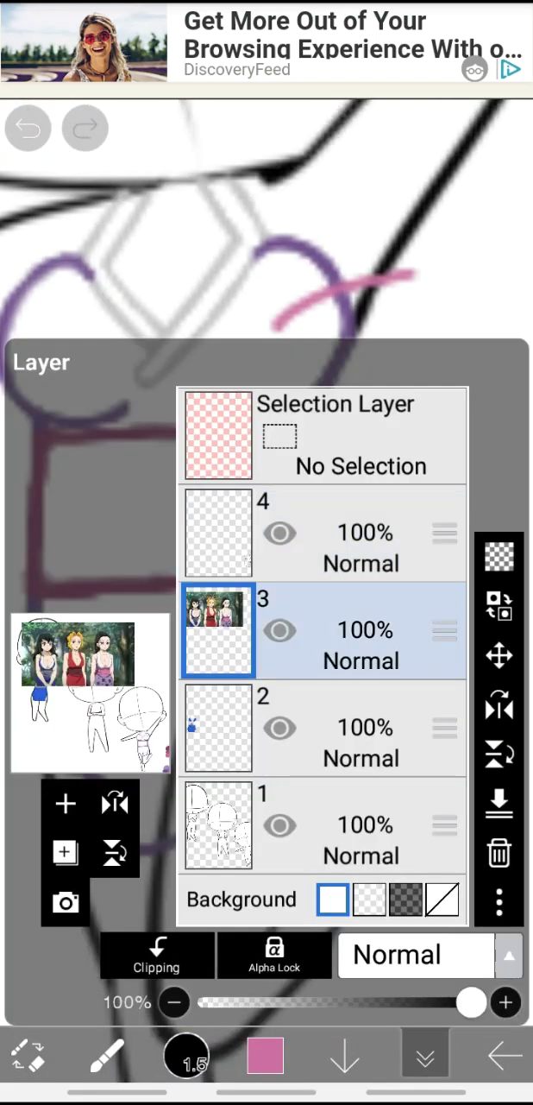
Return to the canvas and paint solid pink inside the waistband outline.
left_click(425, 1053)
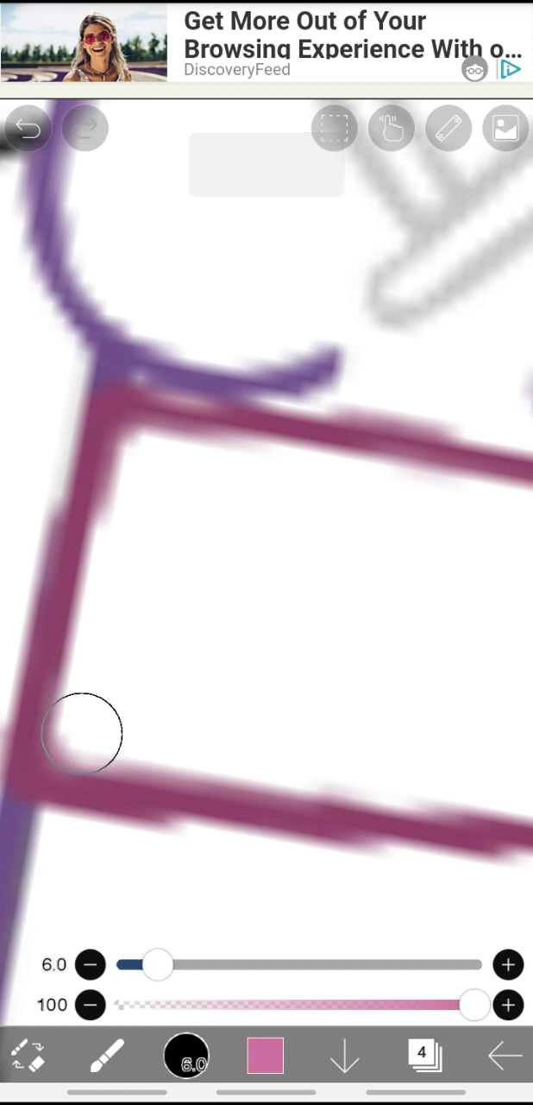
left_click_drag(86, 734, 294, 561)
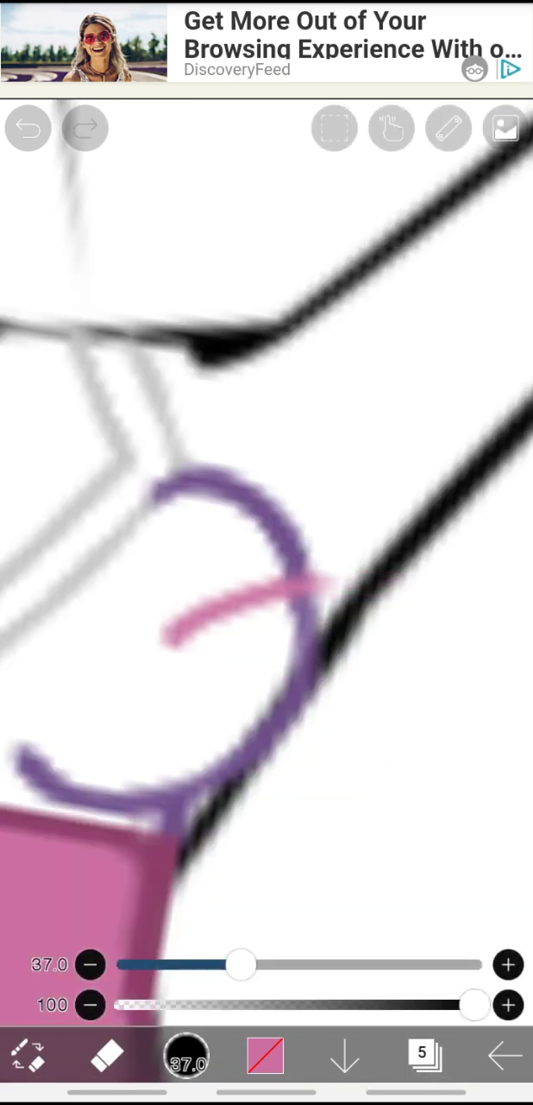
Undo a stroke while painting the purple spotted outfit and clearing the neckline diamond.
left_click(28, 127)
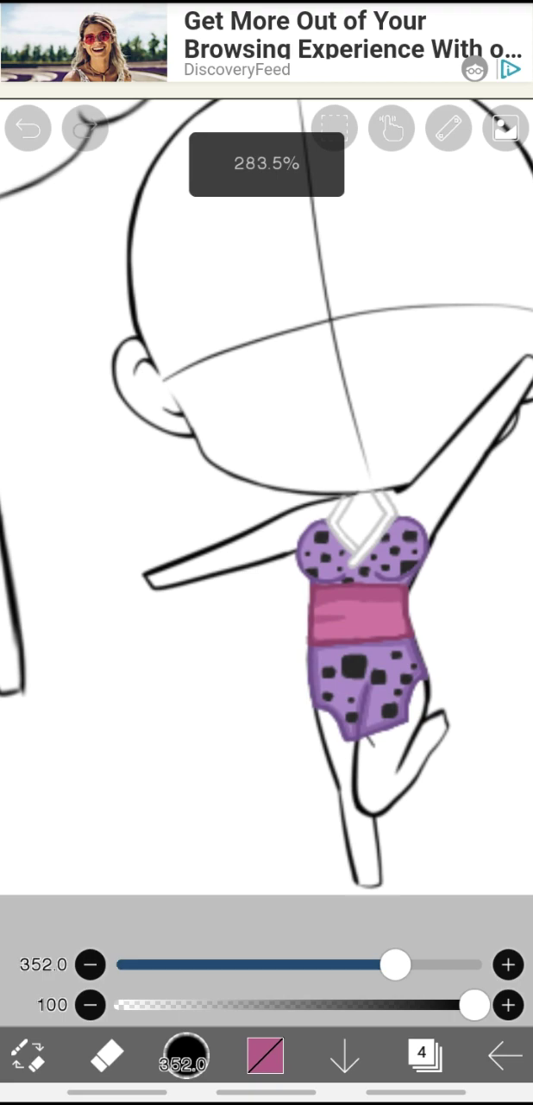
Switch back to the brush and add darker pink shading streaks across the waistband.
left_click(422, 1054)
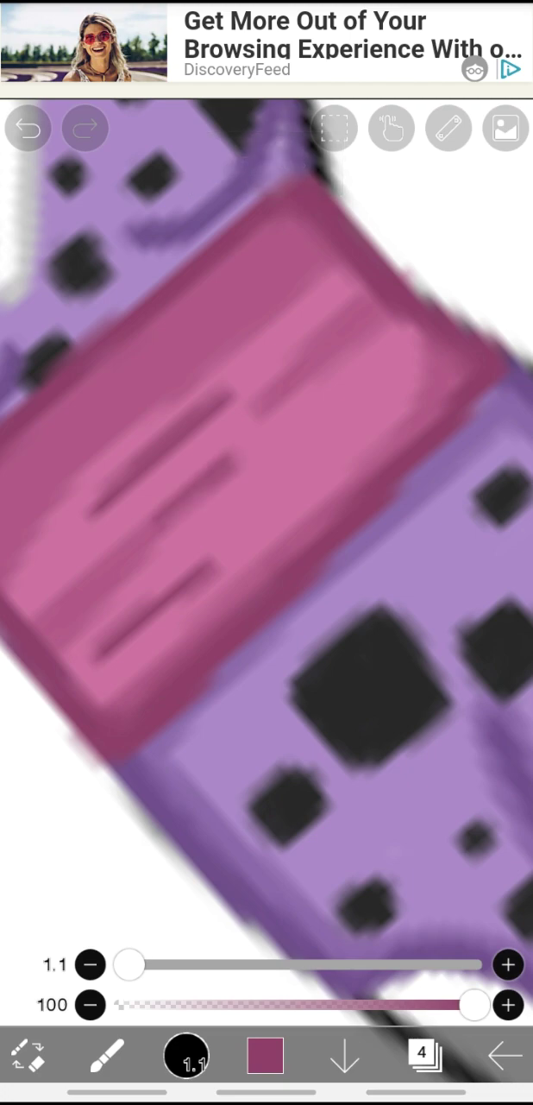
left_click(28, 128)
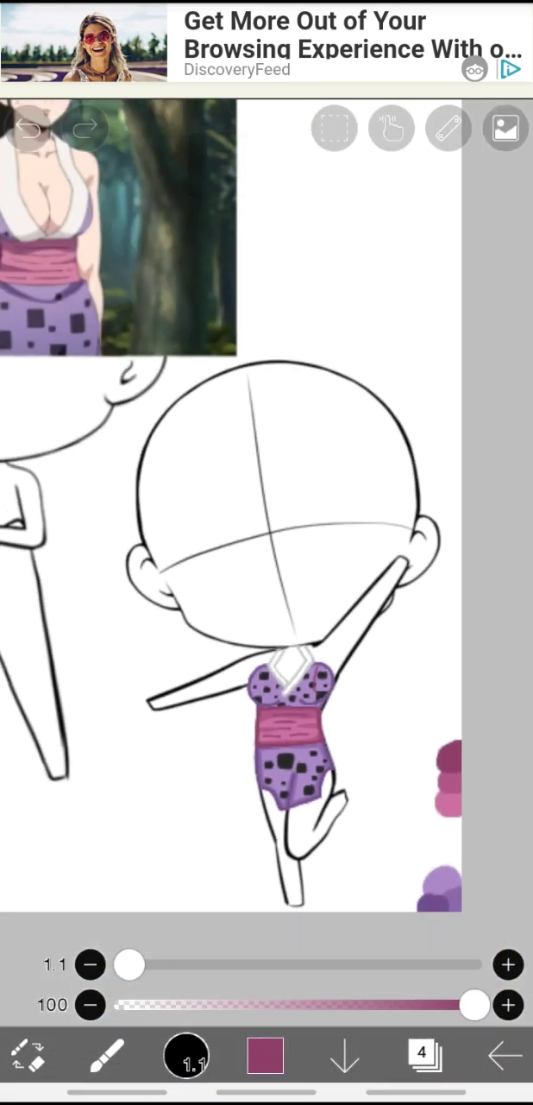
Erase briefly, return to a black brush, and mark the Y detail on the white neckline.
left_click(266, 1055)
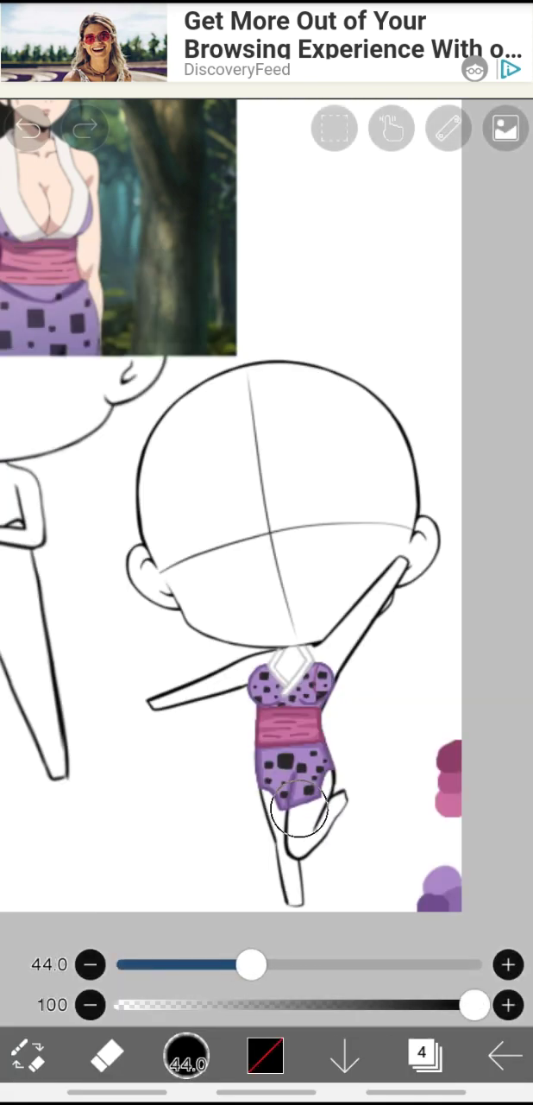
left_click(421, 1053)
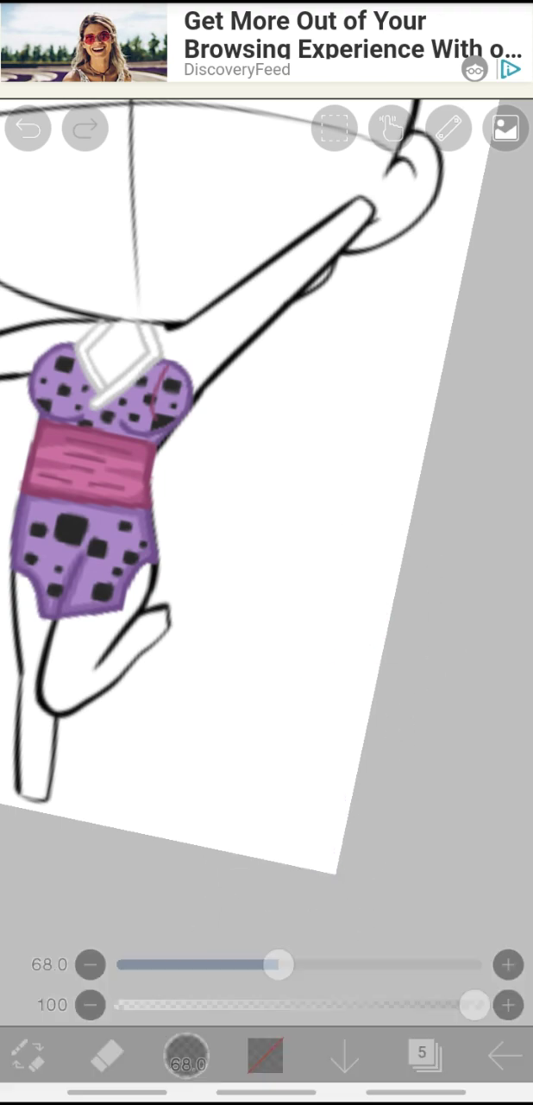
left_click(422, 1054)
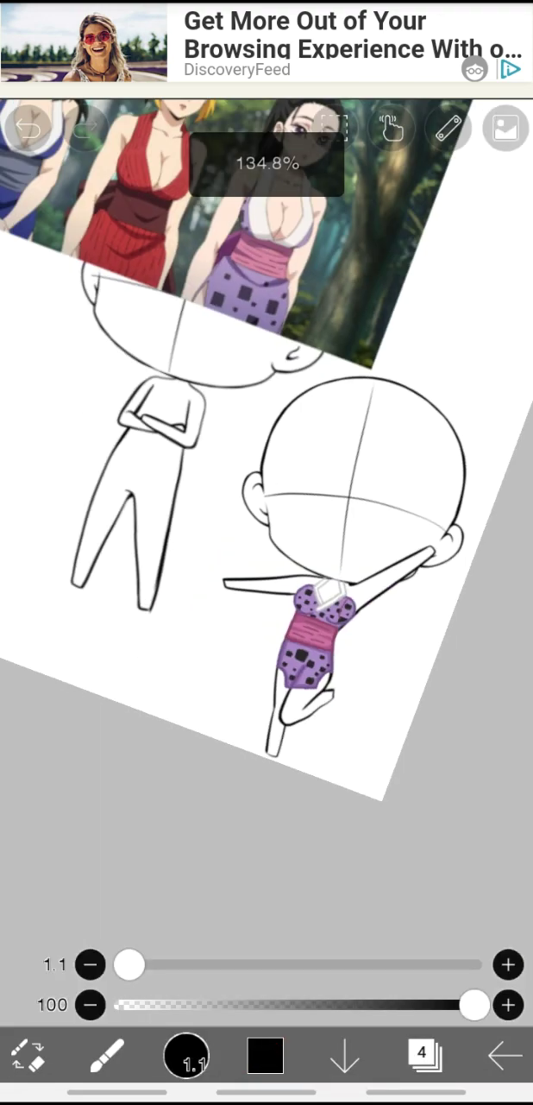
left_click(421, 1053)
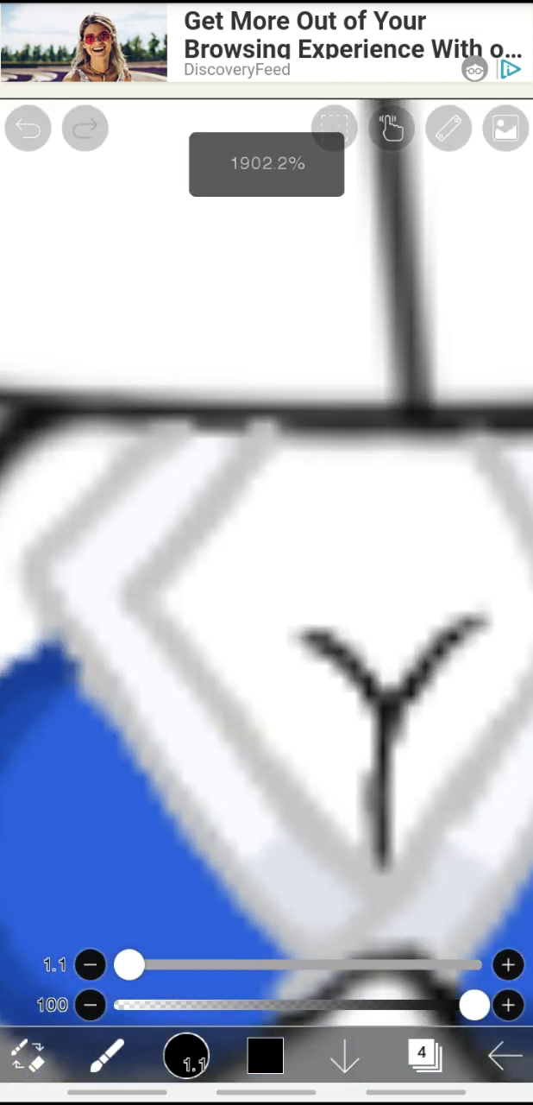
Pick near-white, undo a stray stroke, and touch up the white diamond neckline edge.
left_click(266, 1057)
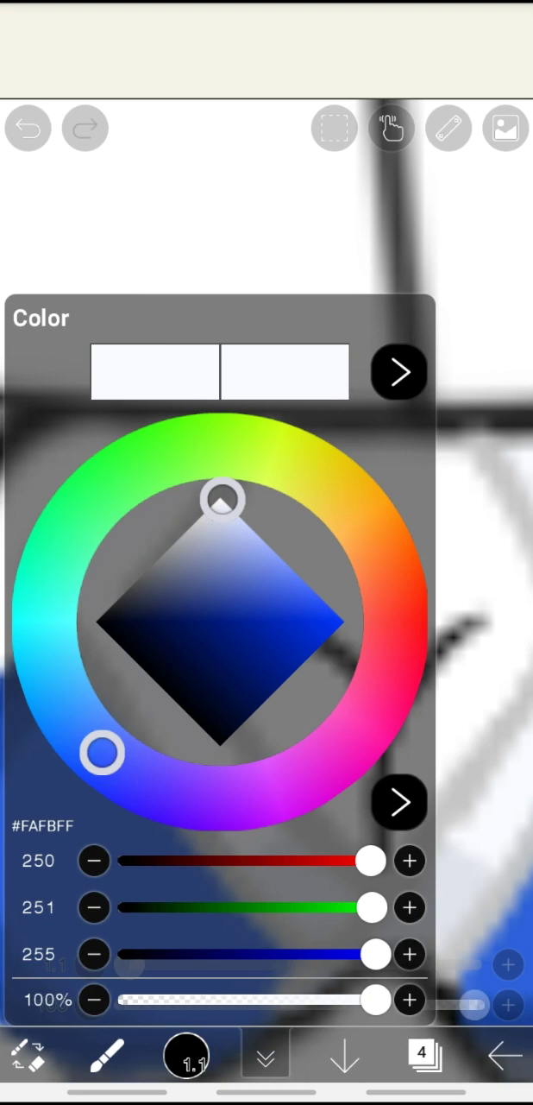
left_click_drag(104, 753, 235, 798)
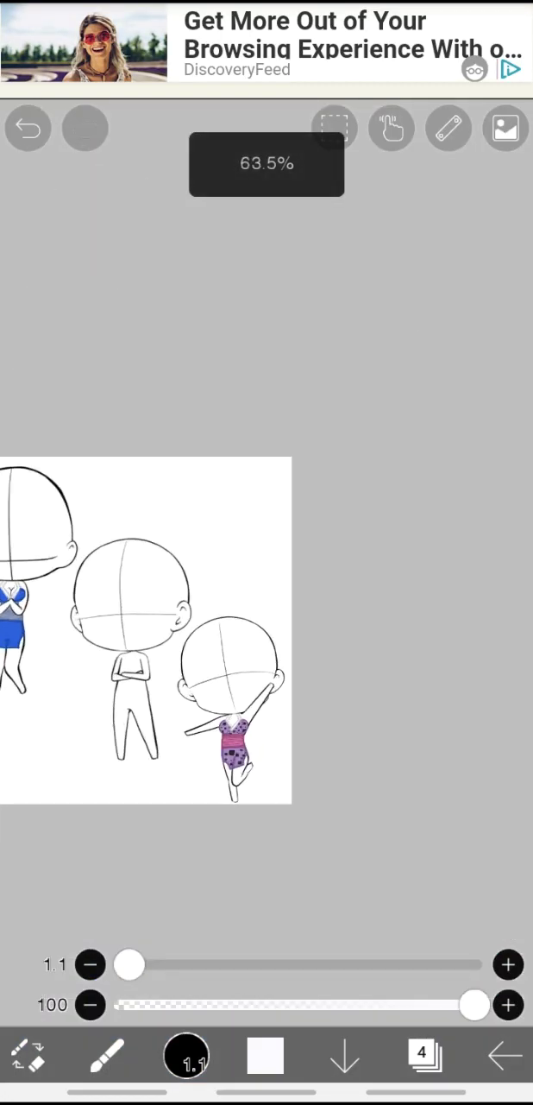
left_click(28, 127)
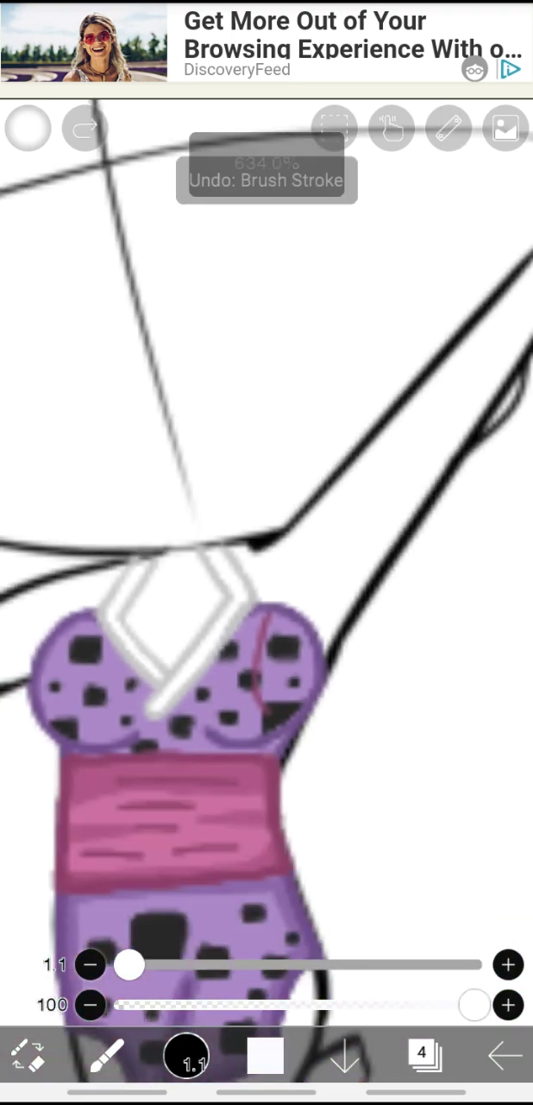
left_click(422, 1053)
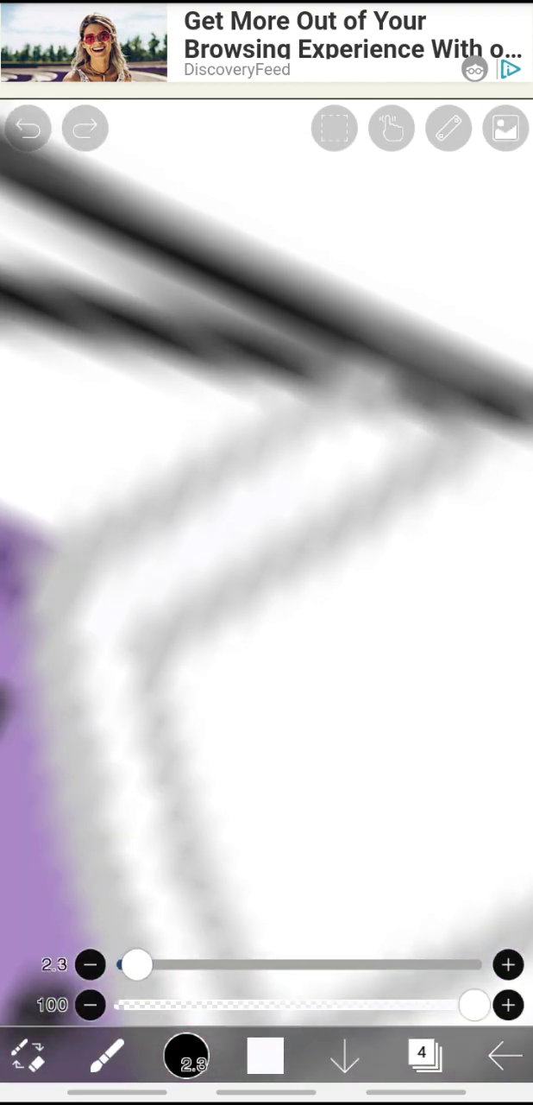
left_click(266, 1053)
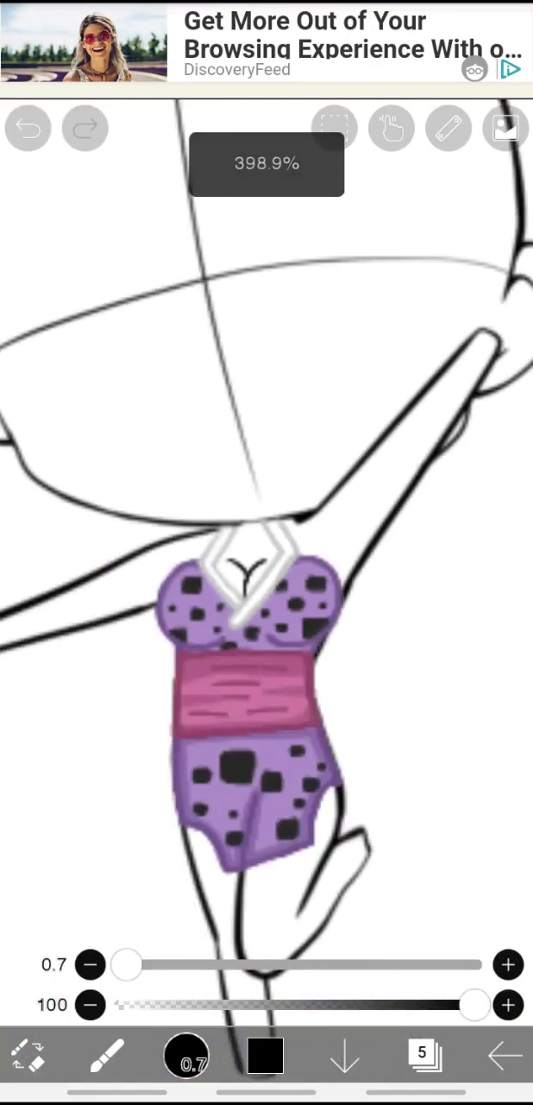
Undo the first Y stroke and redraw a bolder black Y in the neckline.
left_click(28, 128)
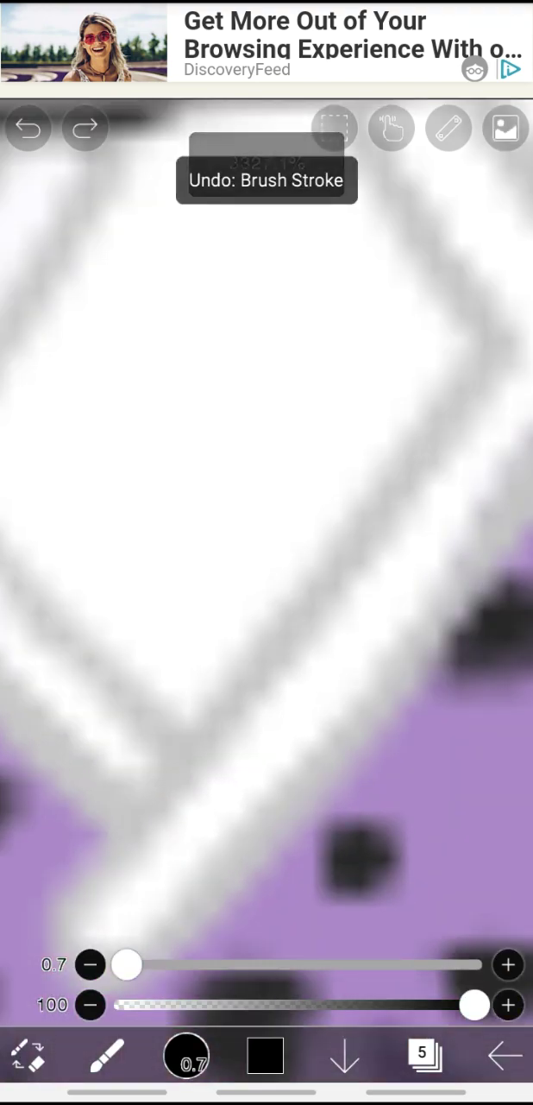
left_click(27, 127)
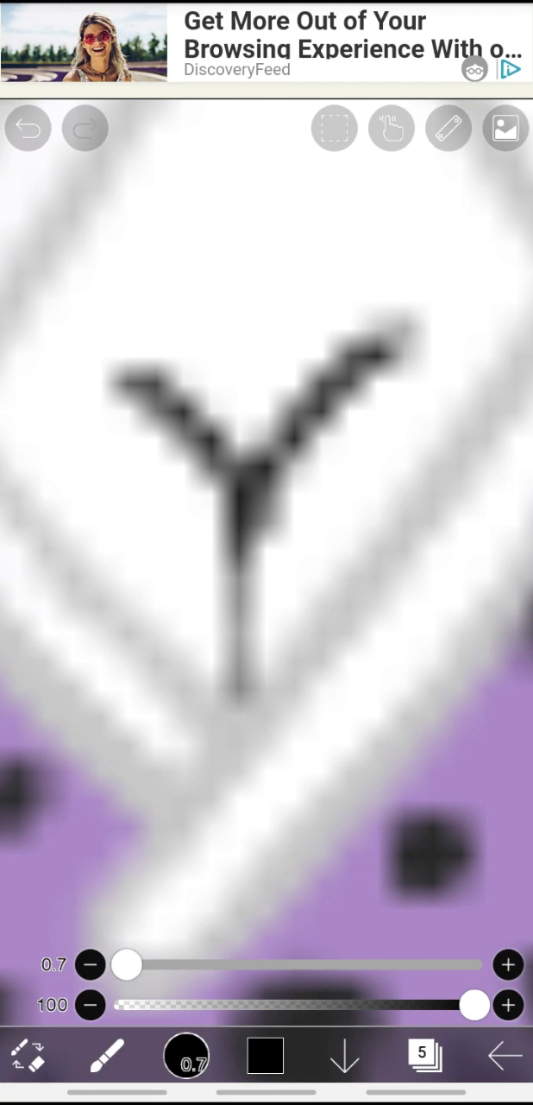
left_click(28, 127)
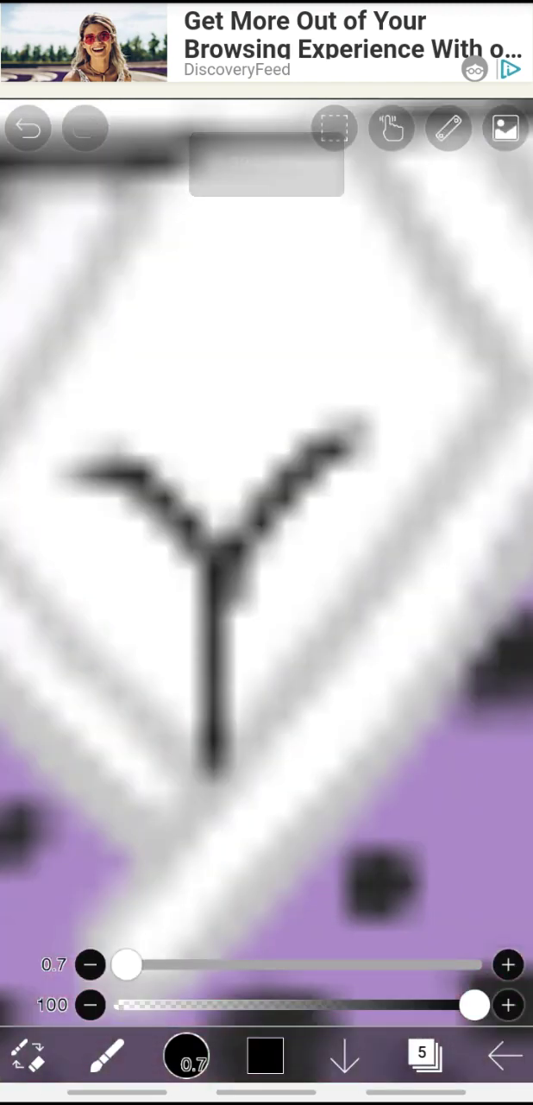